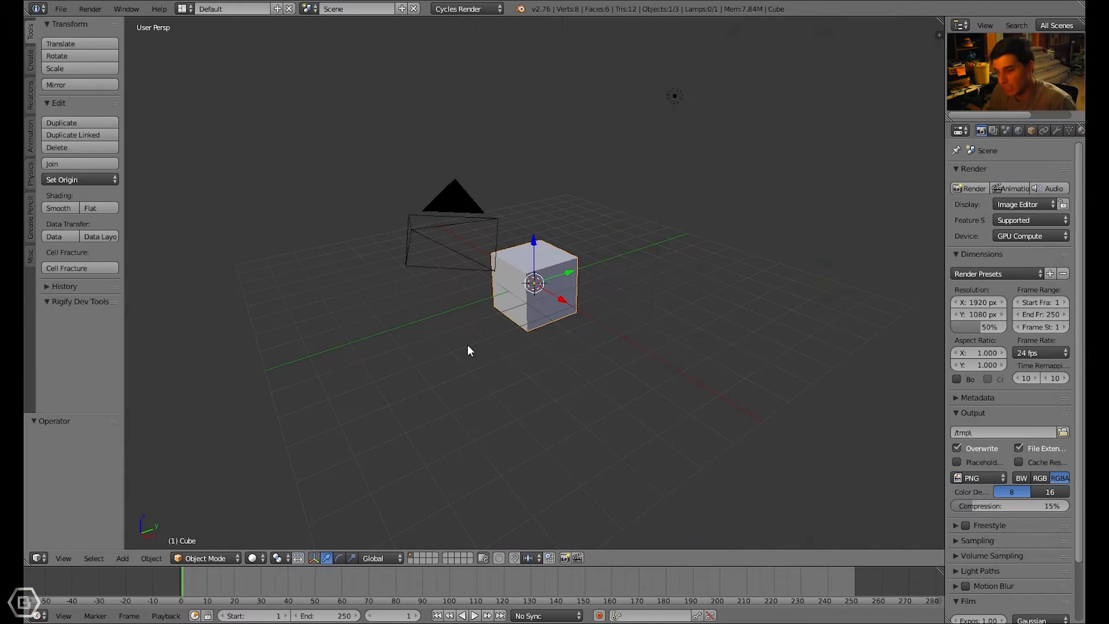
Add a mesh cylinder and move it to sit beside the default cube.
{"action": "left_click_drag", "start_coordinate": [467, 350], "coordinate": [492, 356]}
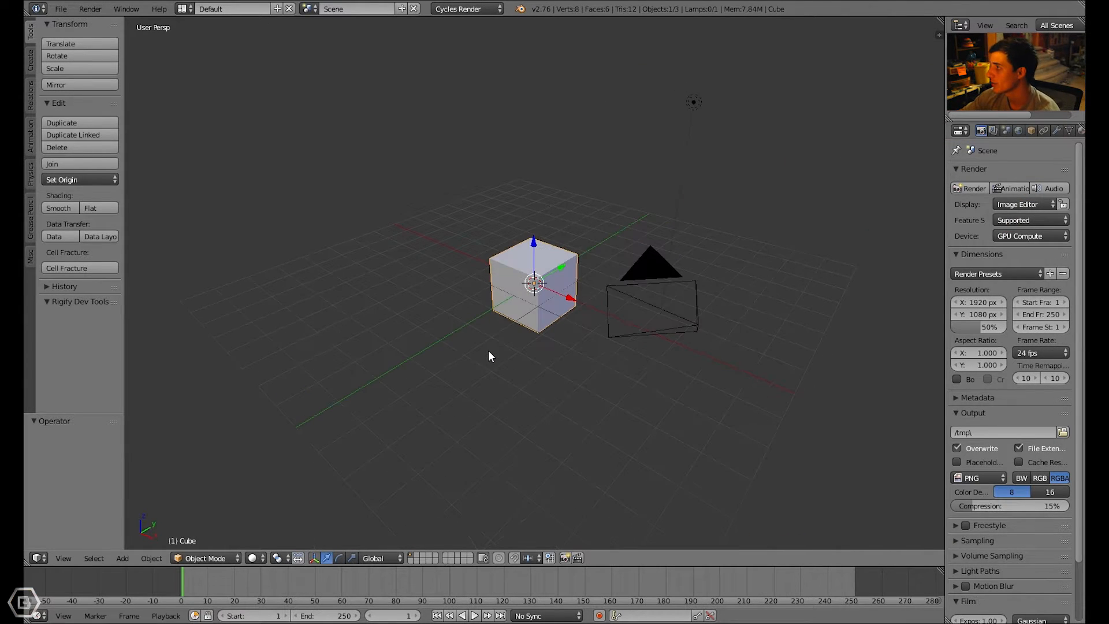
{"action": "left_click", "coordinate": [121, 558]}
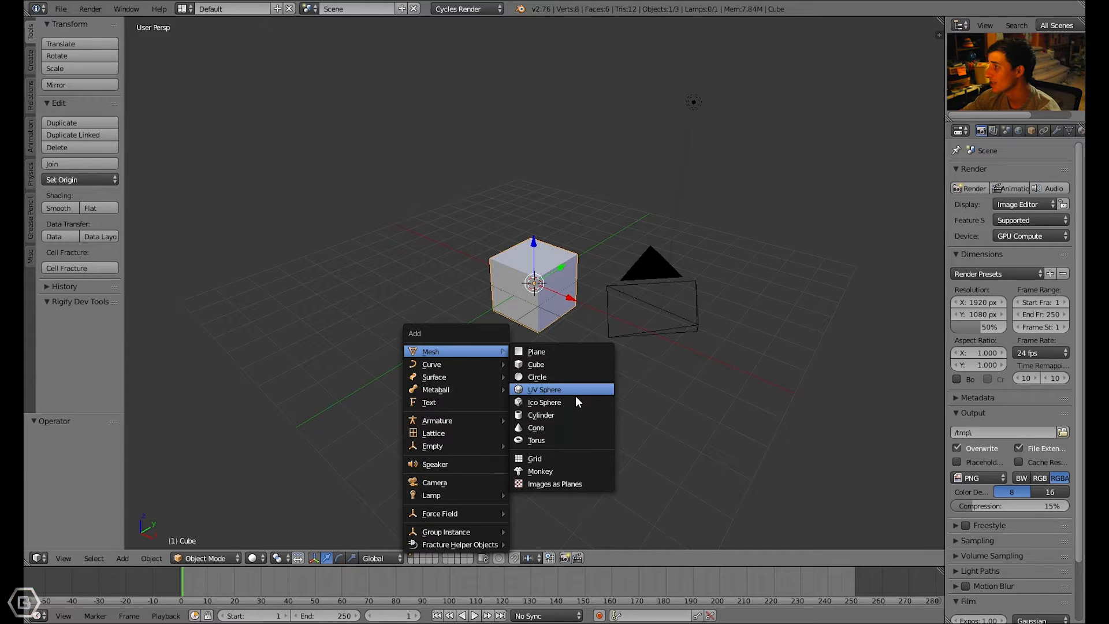
{"action": "mouse_move", "coordinate": [566, 415]}
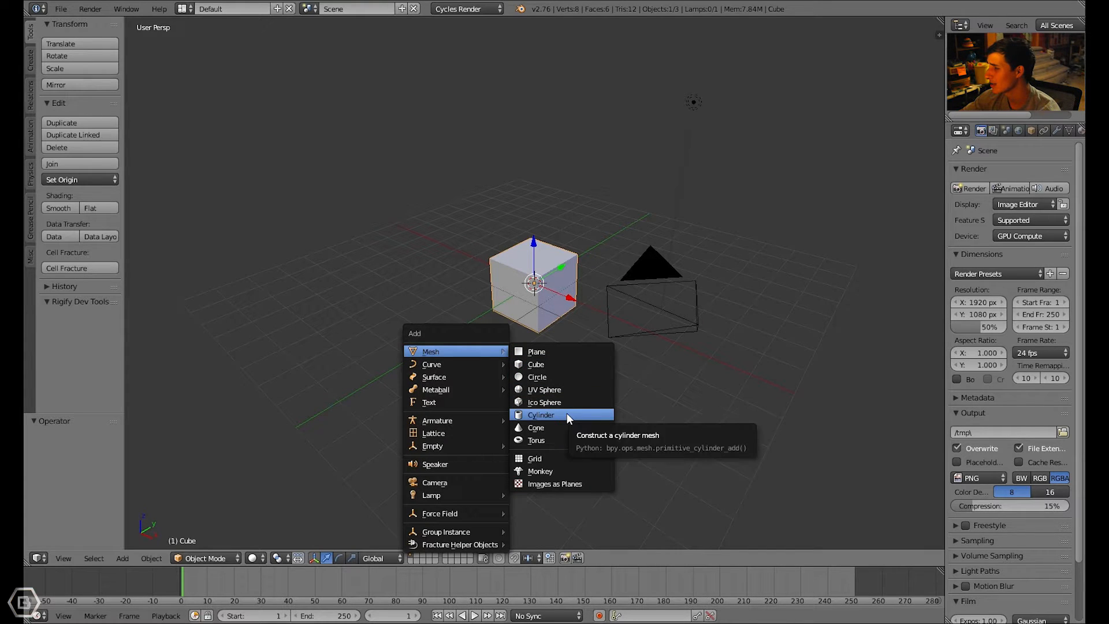
{"action": "left_click", "coordinate": [541, 415]}
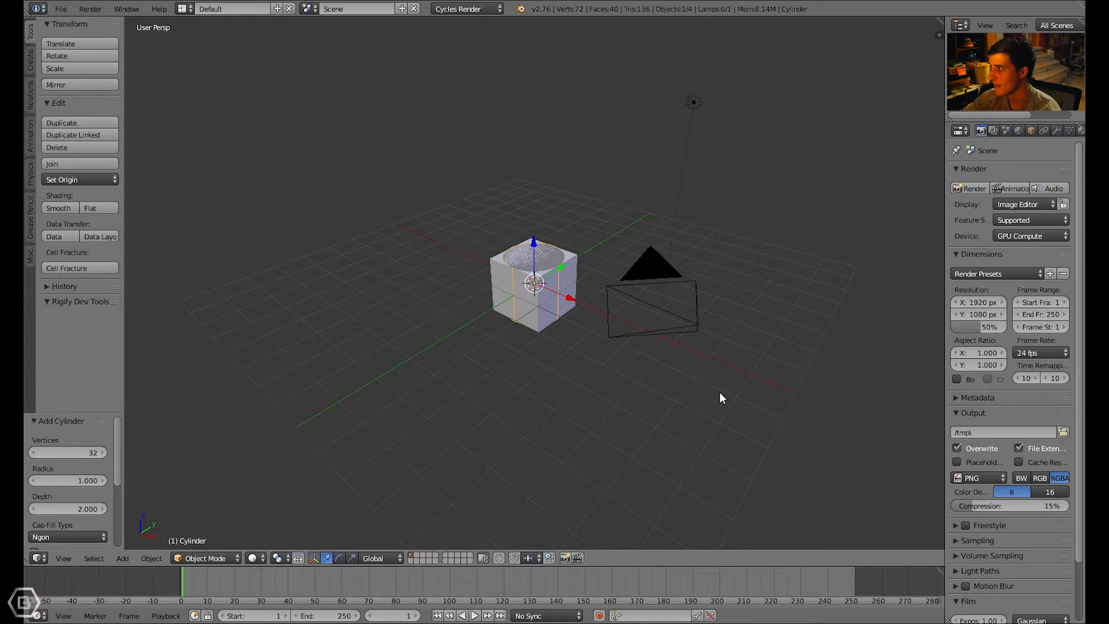
{"action": "left_click_drag", "start_coordinate": [534, 283], "coordinate": [357, 301]}
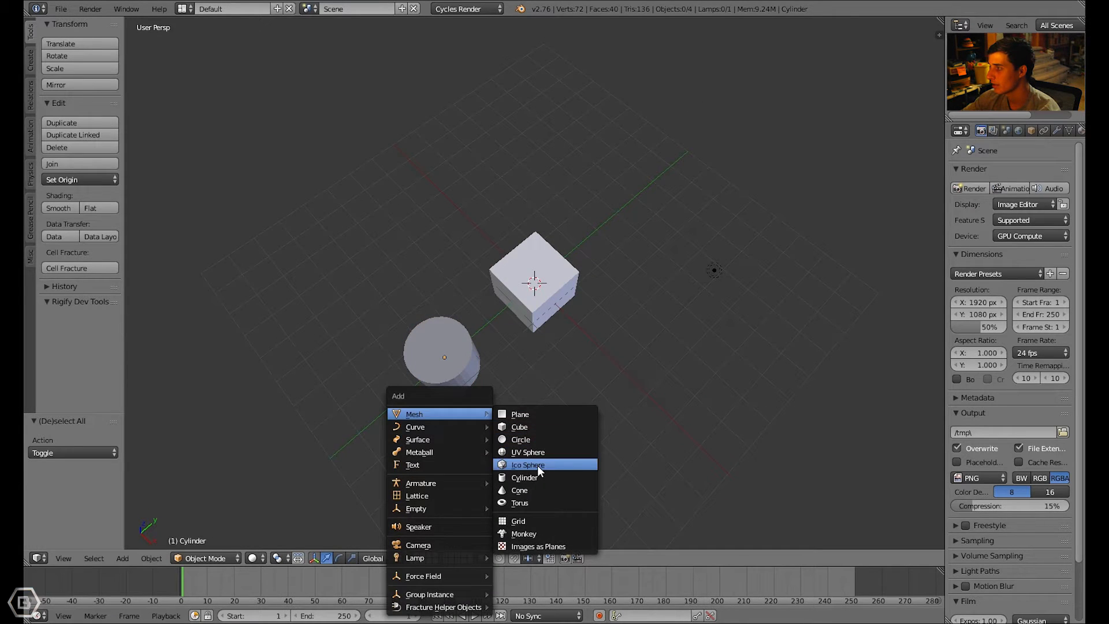
Add an icosphere on the cube's other side, then deselect all objects.
{"action": "left_click", "coordinate": [526, 465]}
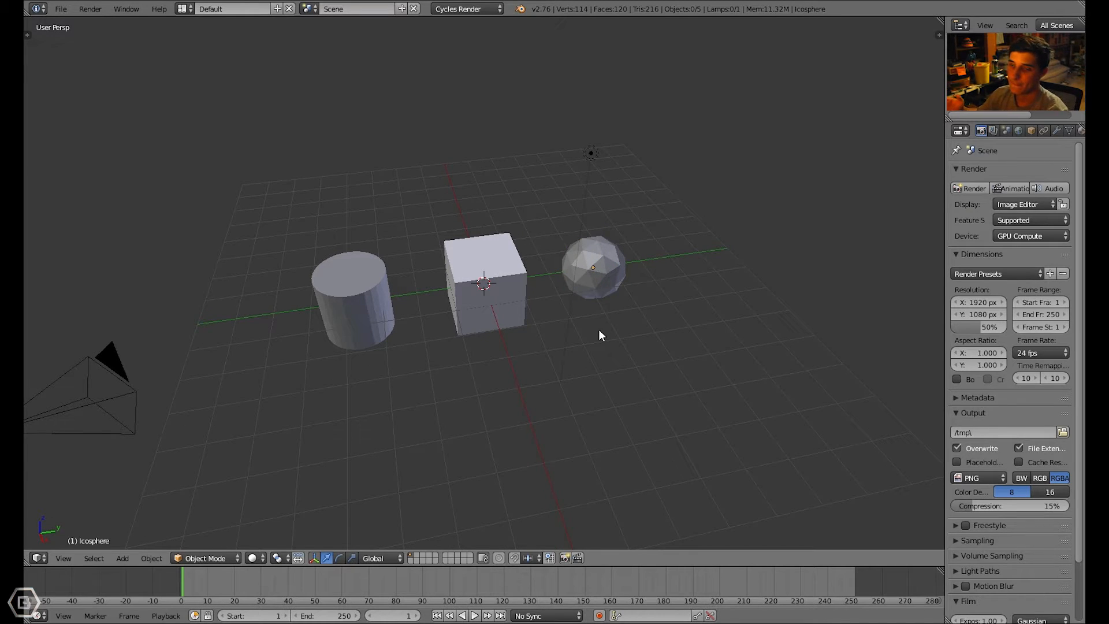
{"action": "left_click", "coordinate": [593, 267]}
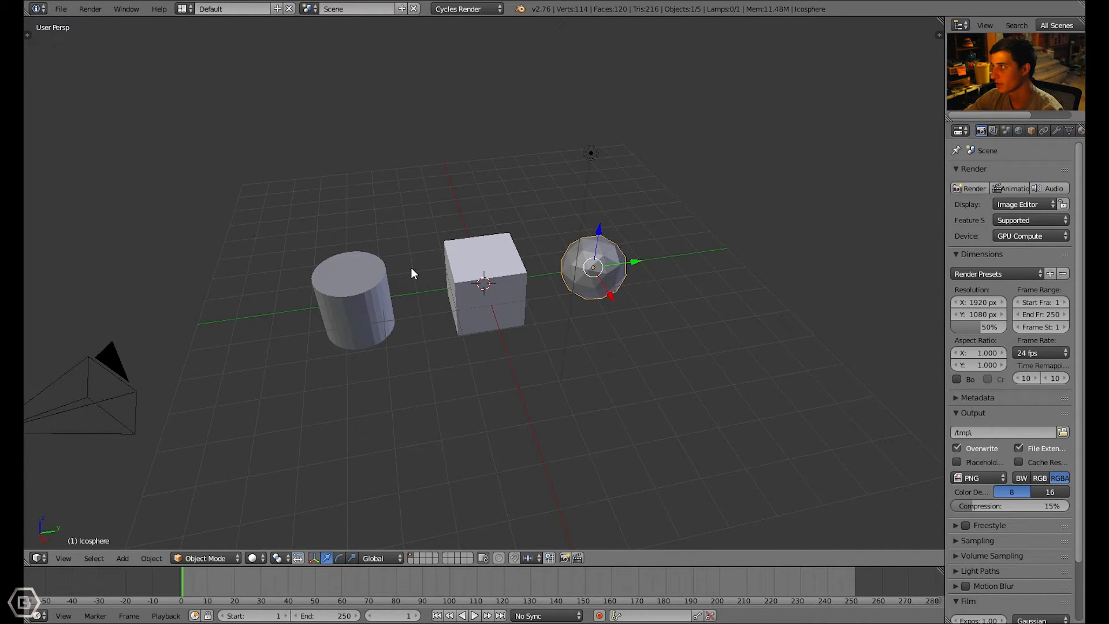
{"action": "left_click", "coordinate": [413, 275]}
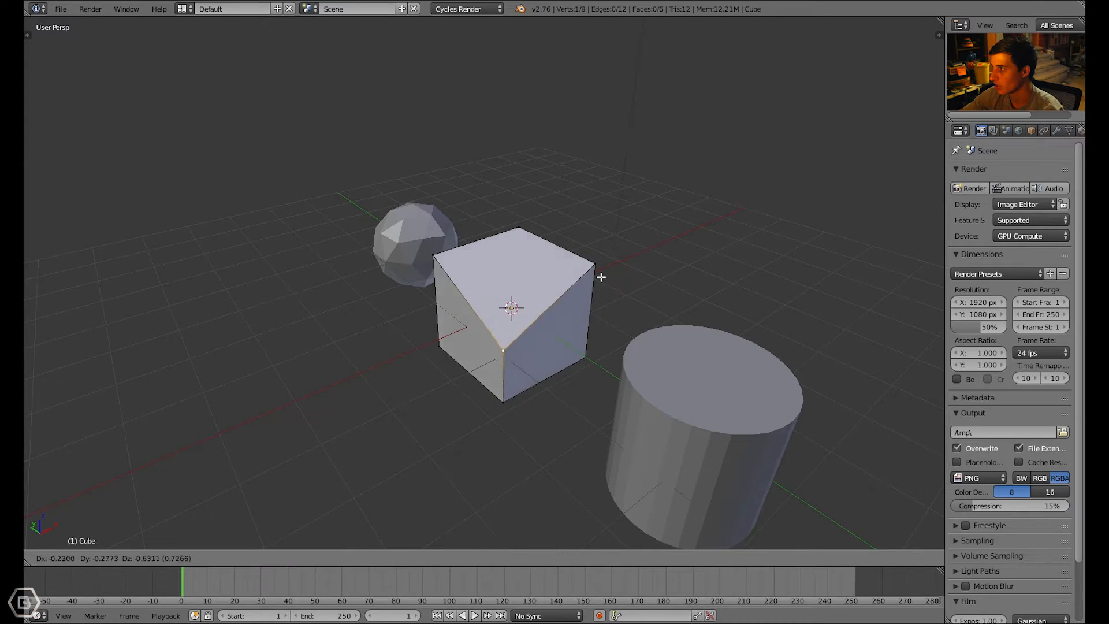
{"action": "key", "text": "Tab"}
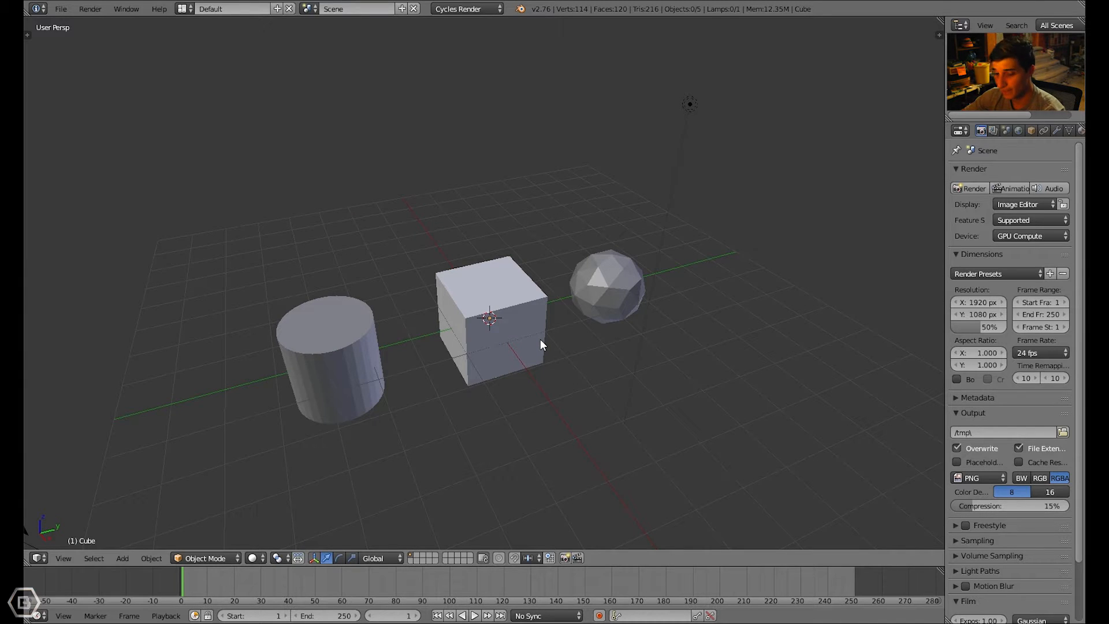
{"action": "key", "text": "n"}
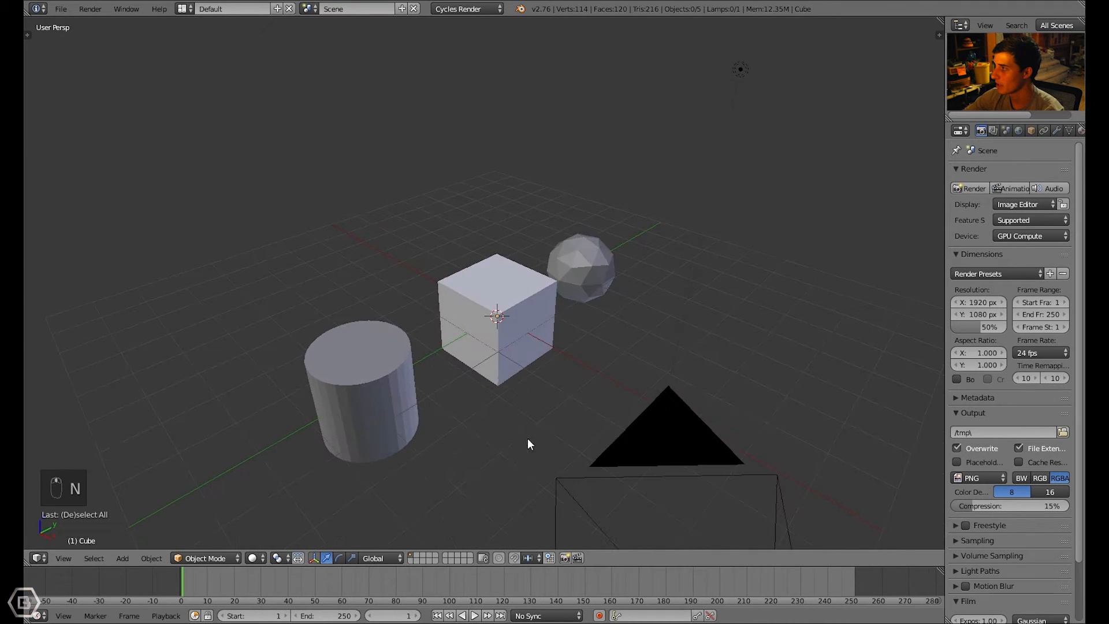
Select the cylinder, then select the cube so it alone is selected.
{"action": "left_click", "coordinate": [363, 389]}
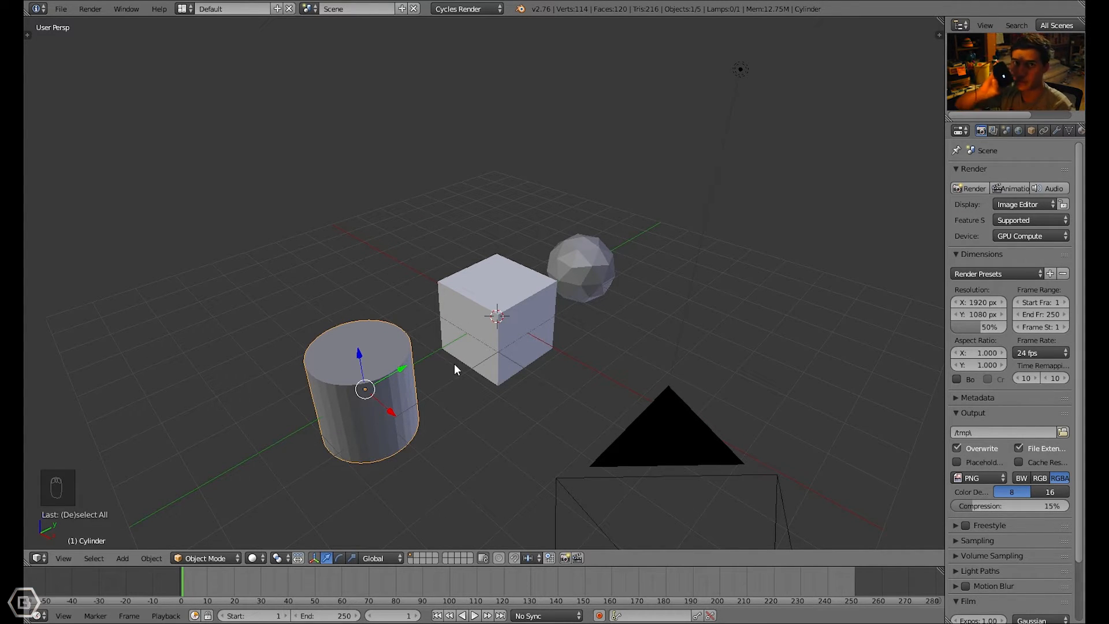
{"action": "left_click", "coordinate": [495, 314]}
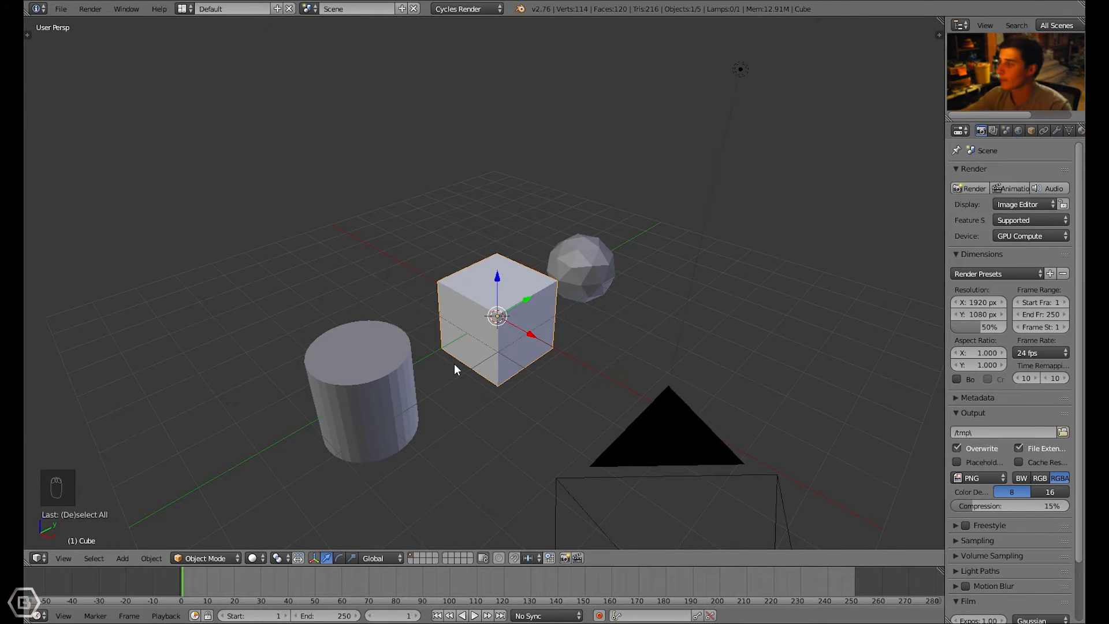
{"action": "mouse_move", "coordinate": [397, 382]}
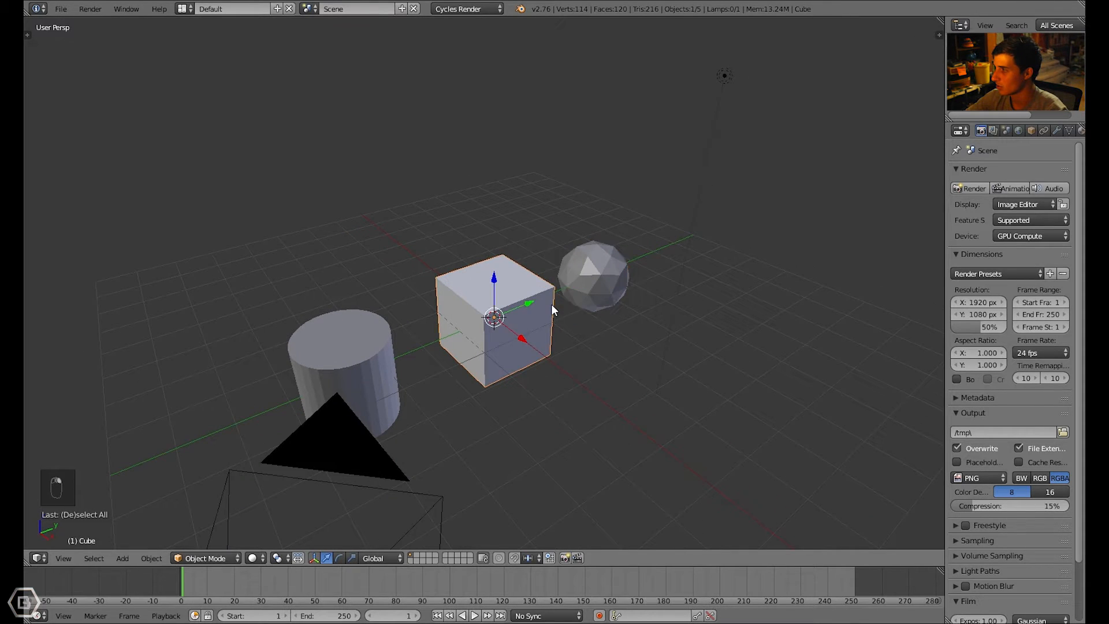
{"action": "mouse_move", "coordinate": [535, 246]}
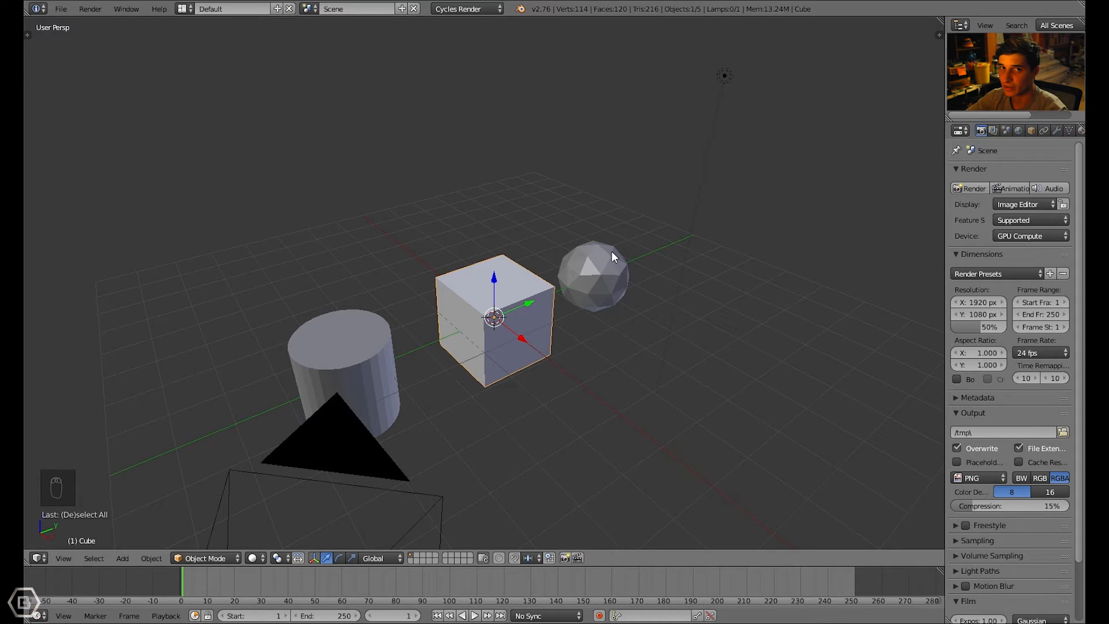
{"action": "mouse_move", "coordinate": [634, 263]}
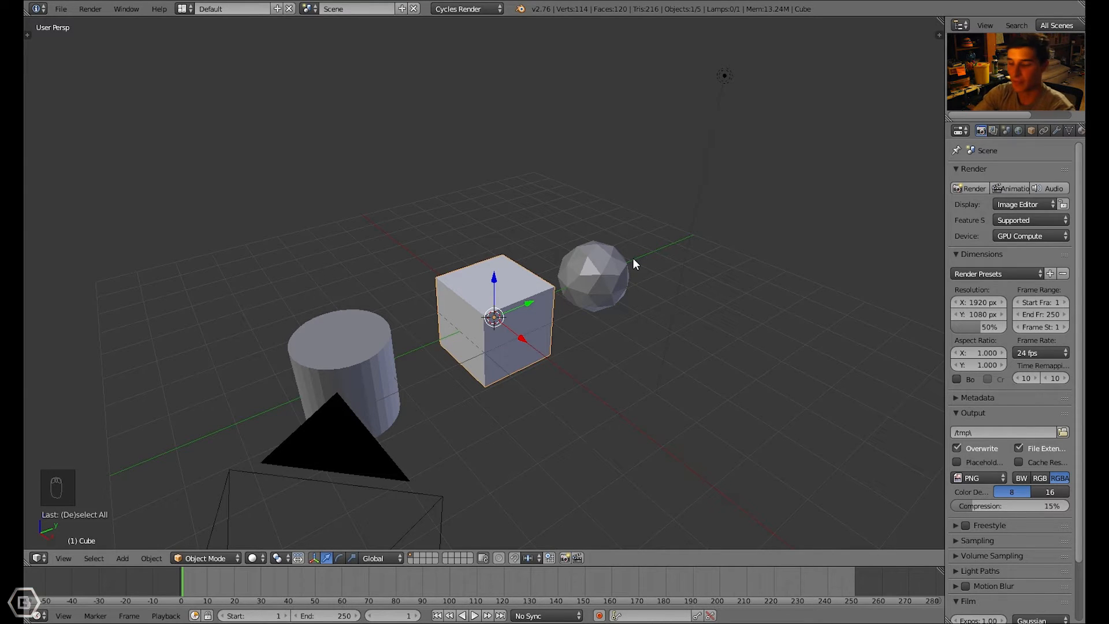
{"action": "mouse_move", "coordinate": [377, 334]}
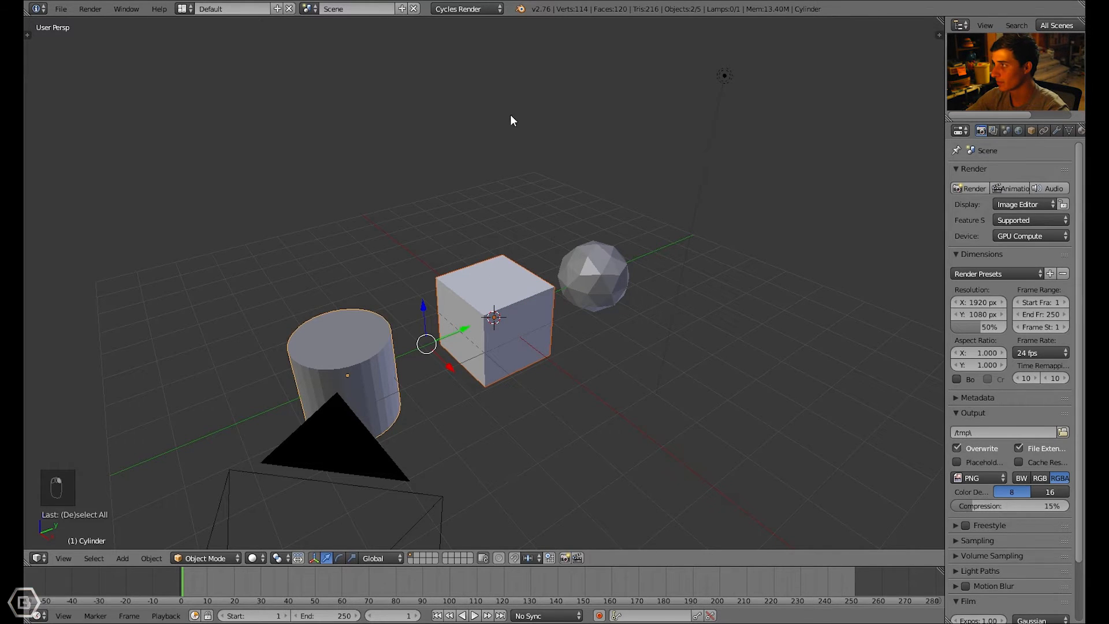
{"action": "mouse_move", "coordinate": [612, 262]}
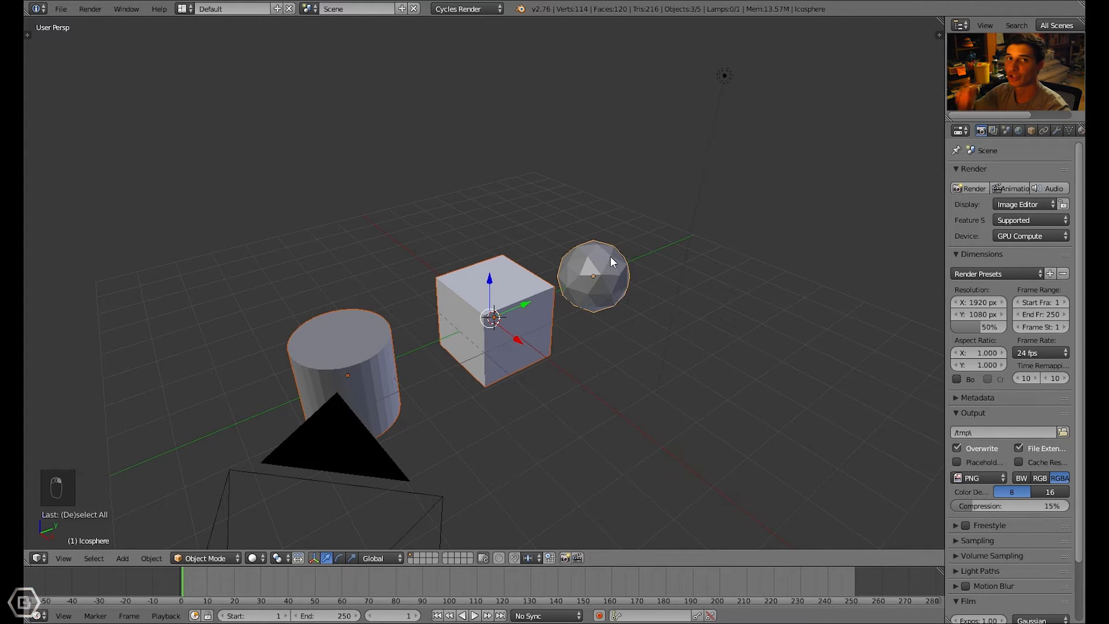
{"action": "mouse_move", "coordinate": [509, 245]}
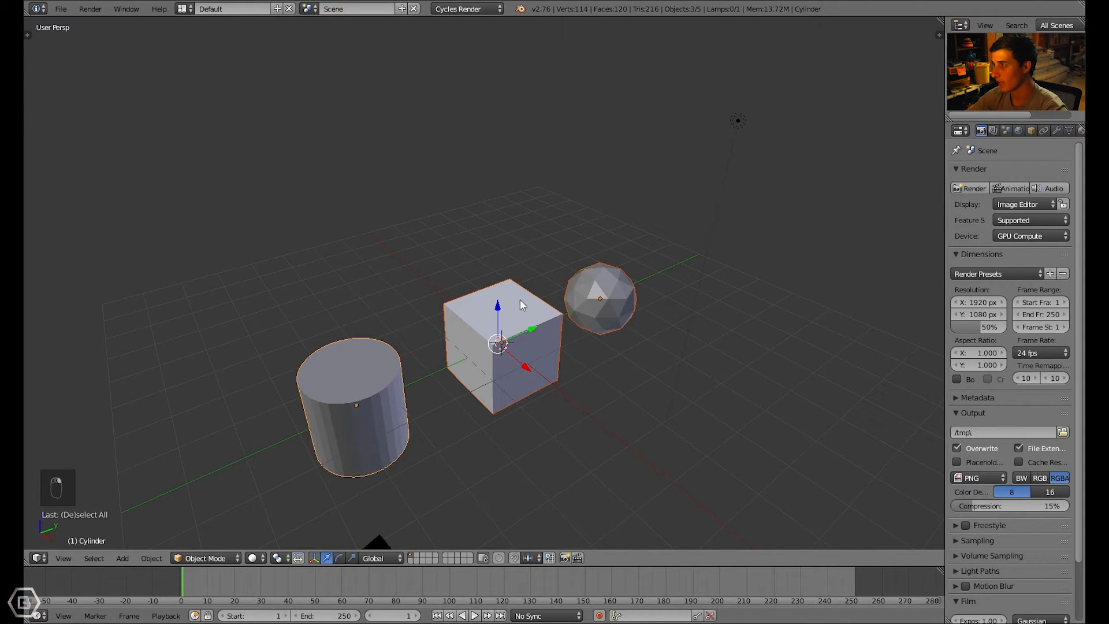
Shift-select the other shapes with the cube and orbit to face all three.
{"action": "left_click", "coordinate": [600, 297]}
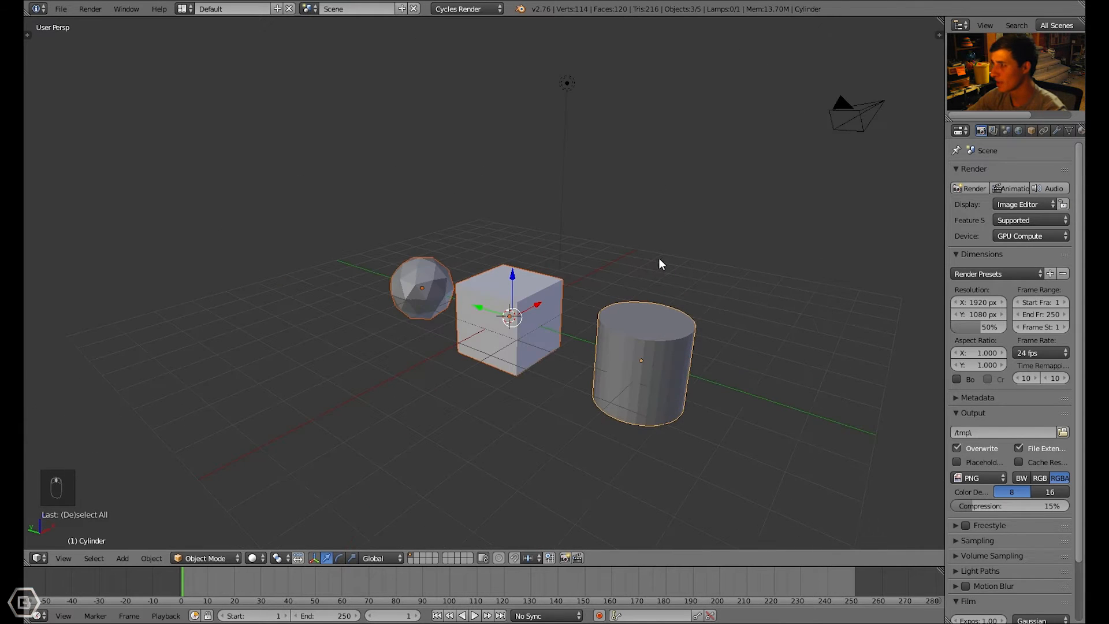
{"action": "left_click_drag", "start_coordinate": [657, 262], "coordinate": [407, 251]}
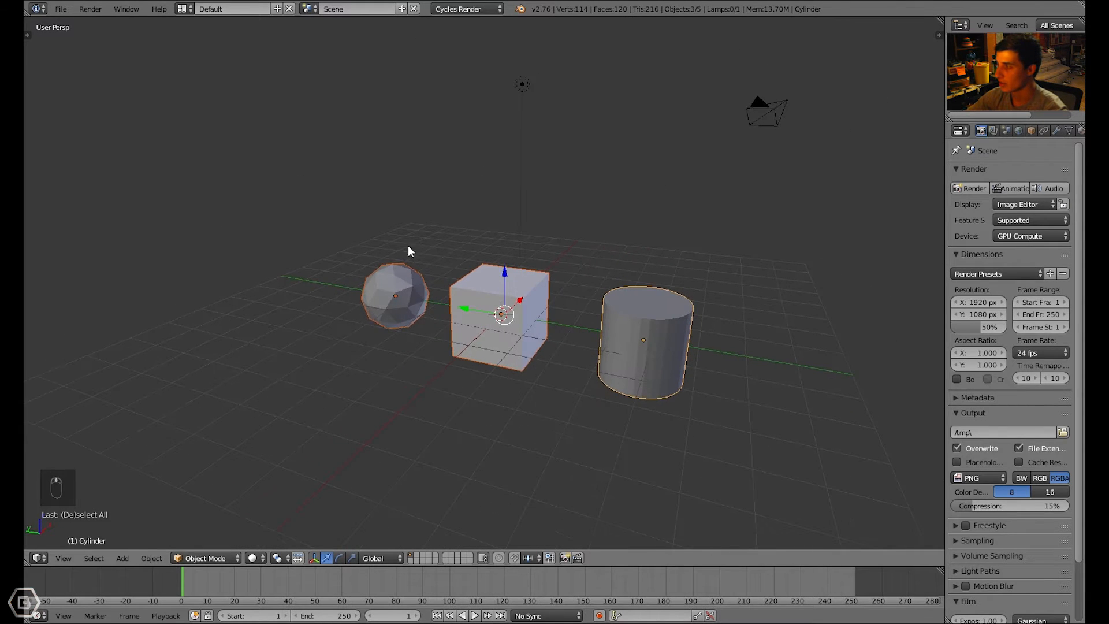
{"action": "mouse_move", "coordinate": [398, 271]}
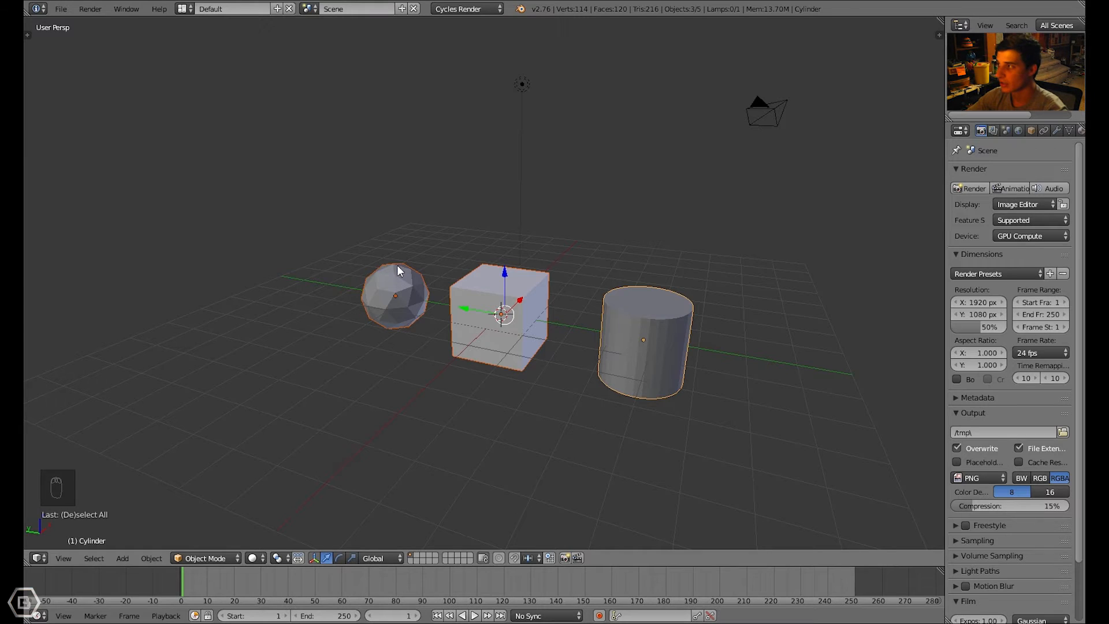
{"action": "mouse_move", "coordinate": [382, 272]}
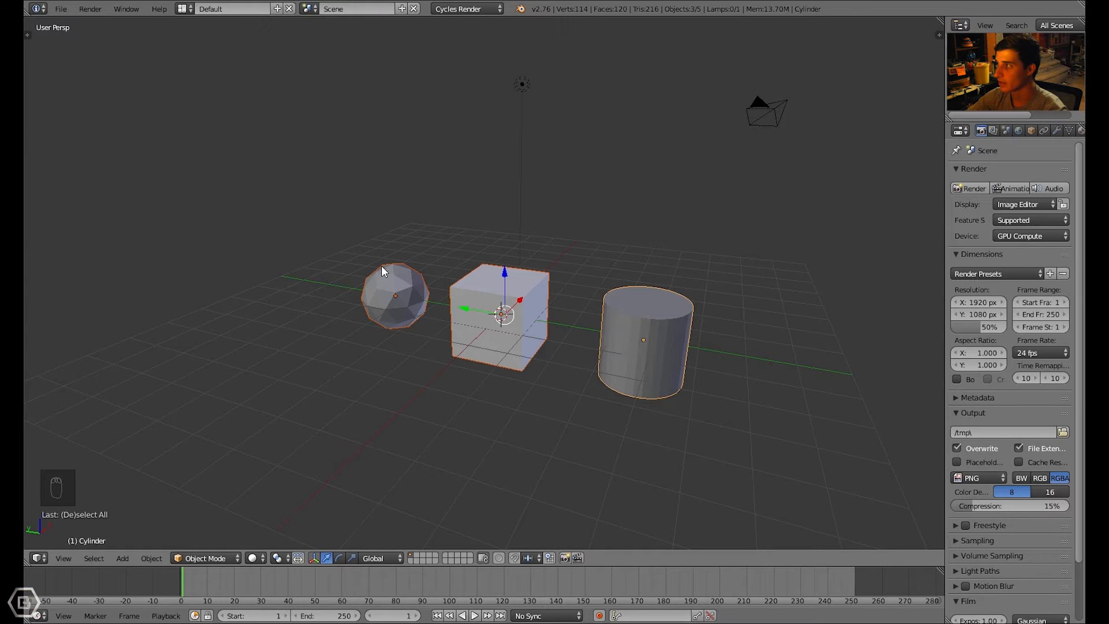
{"action": "left_click_drag", "start_coordinate": [383, 270], "coordinate": [426, 329]}
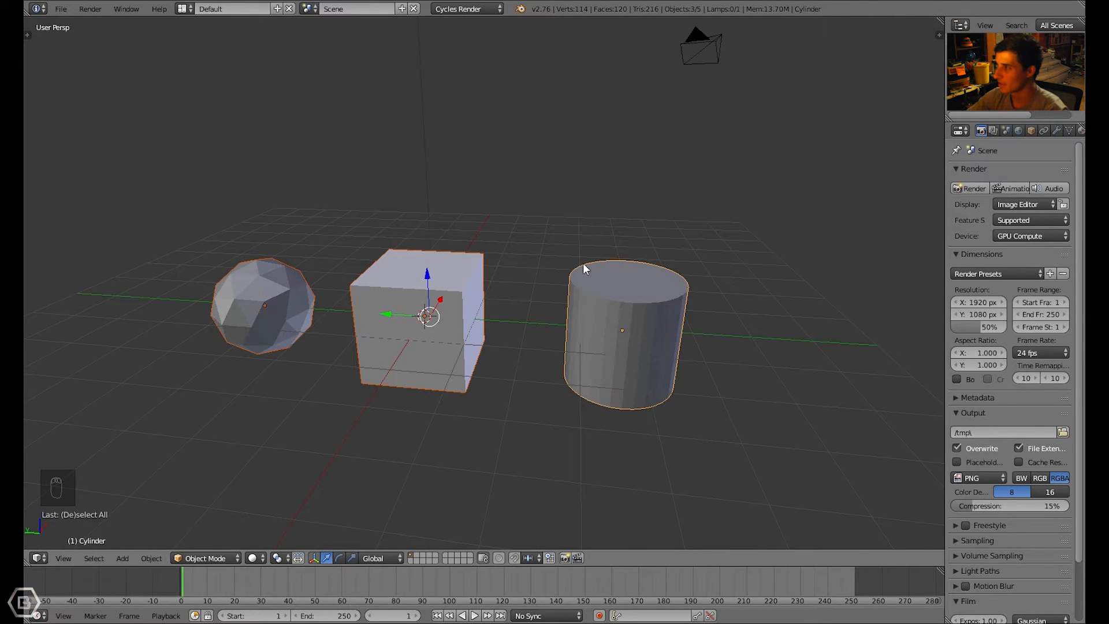
{"action": "mouse_move", "coordinate": [665, 292]}
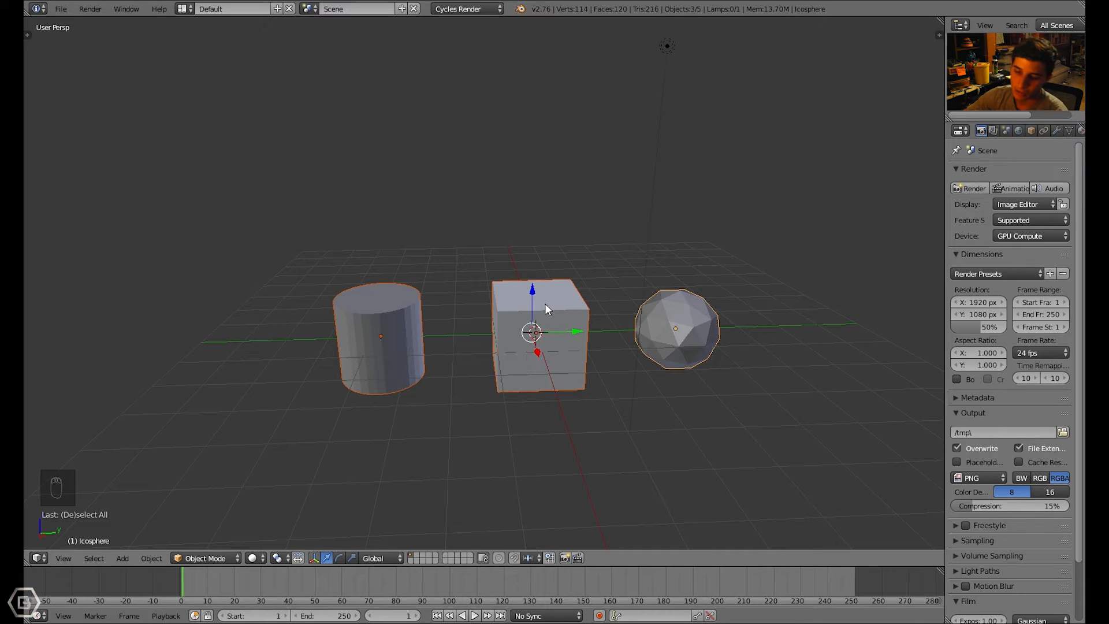
Group with Ctrl+G and undo, join with Ctrl+J and undo, leaving three separate objects.
{"action": "key", "text": "ctrl+g"}
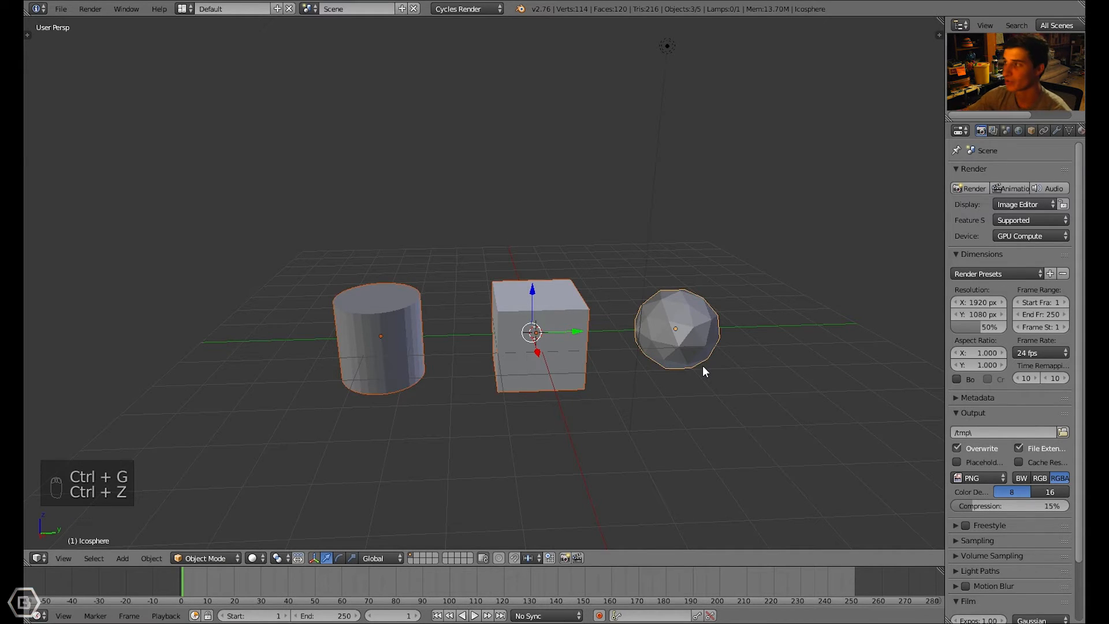
{"action": "key", "text": "ctrl+z"}
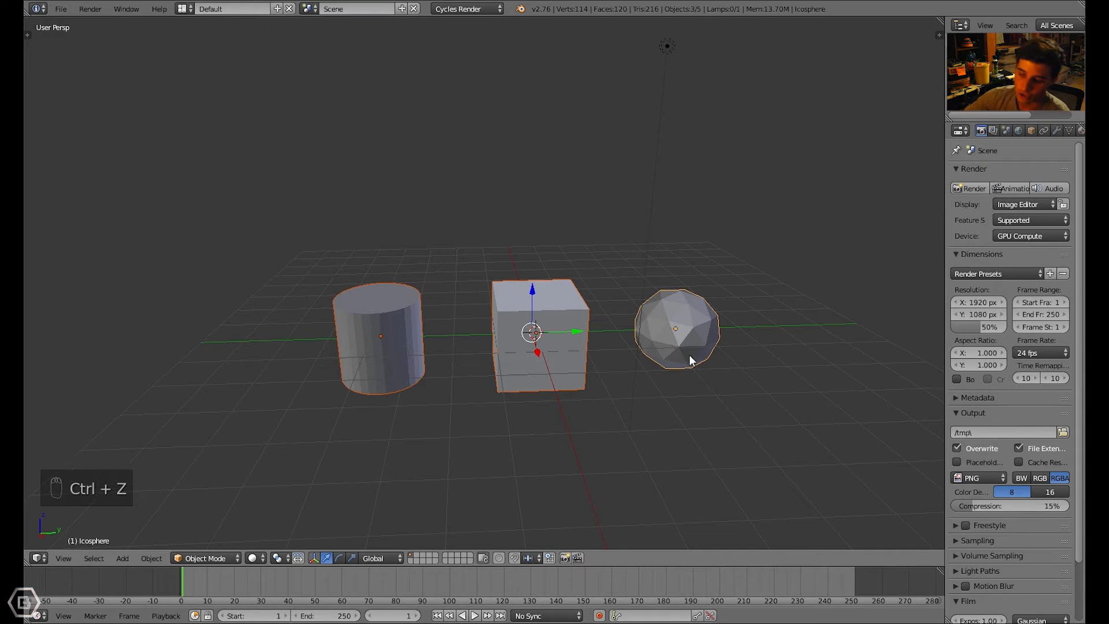
{"action": "key", "text": "ctrl+j"}
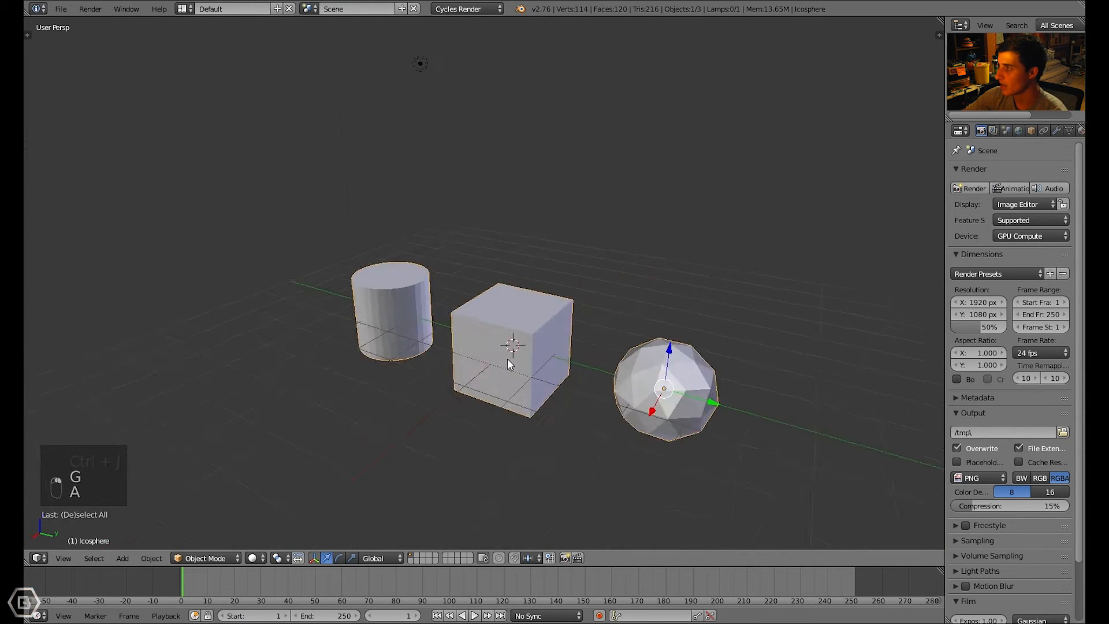
{"action": "key", "text": "ctrl+z"}
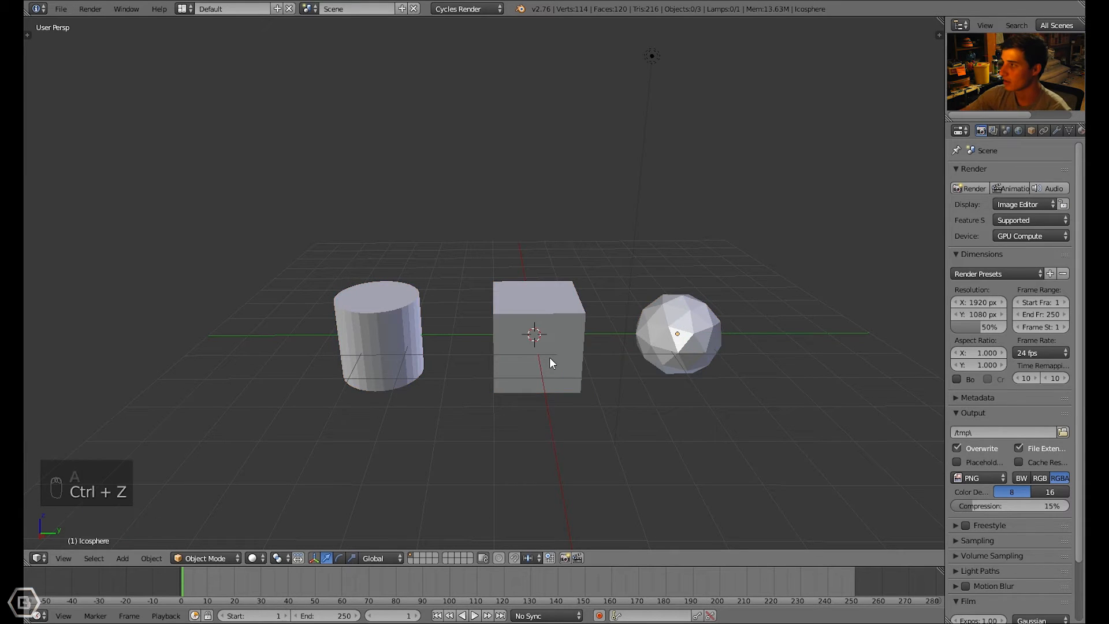
{"action": "key", "text": "ctrl+z"}
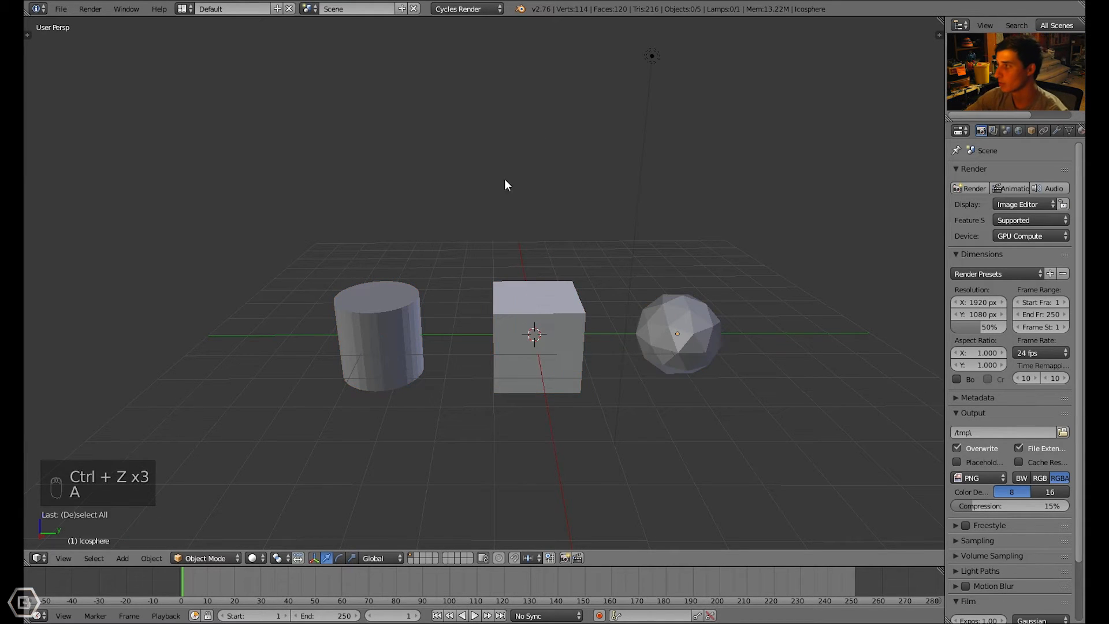
{"action": "mouse_move", "coordinate": [493, 201]}
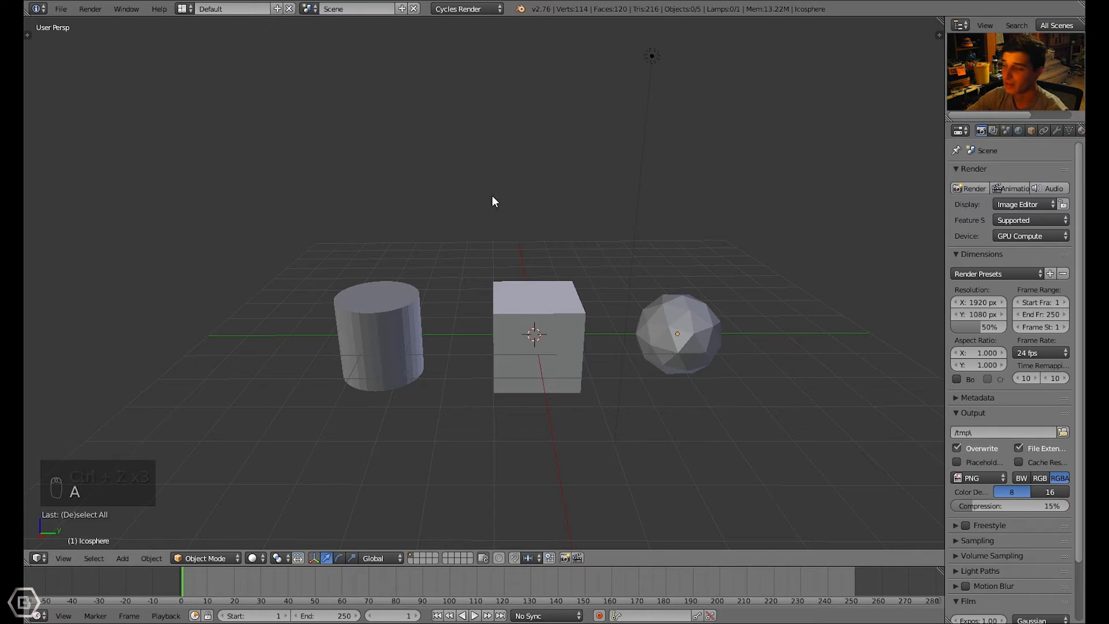